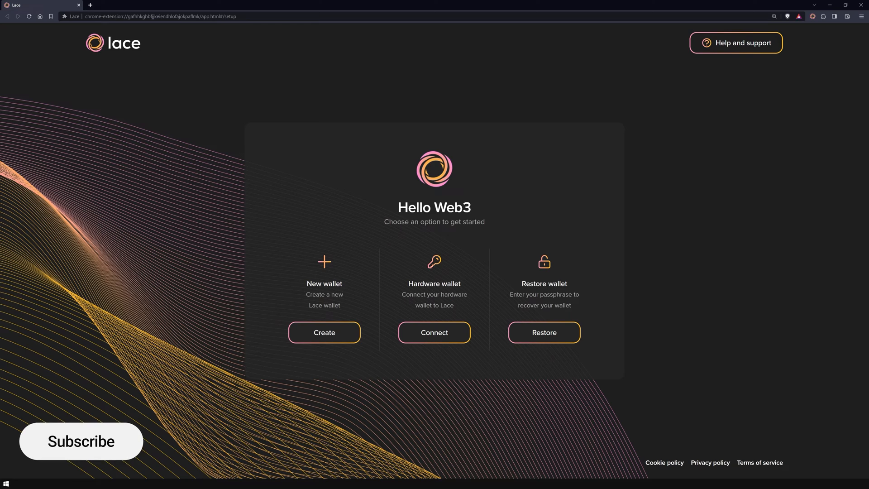
- Choose Restore wallet on the Hello Web3 screen to start restoring from a passphrase
{"action": "left_click", "coordinate": [81, 441]}
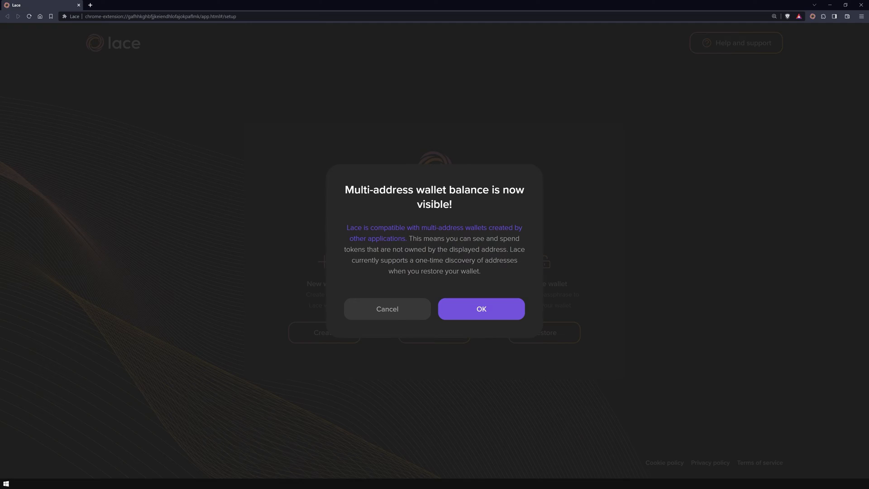
- Acknowledge the multi-address notice, accept the Terms of Use, and agree to analytics
{"action": "left_click", "coordinate": [481, 308]}
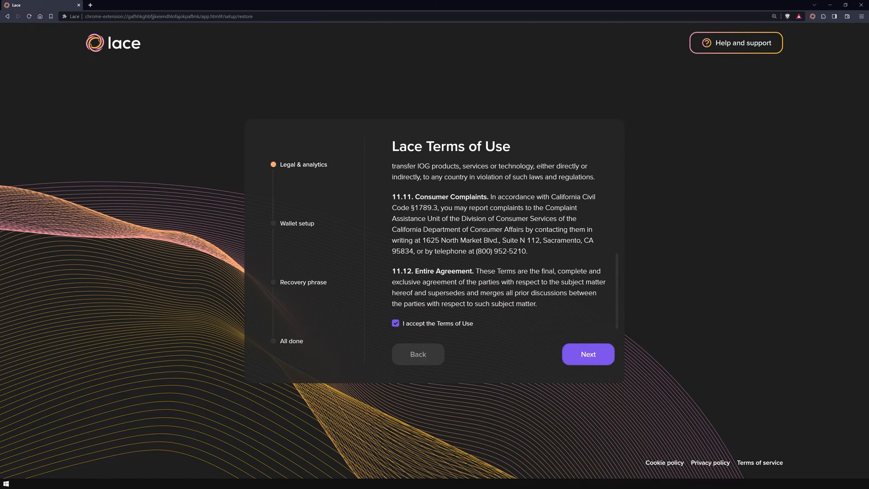
{"action": "left_click", "coordinate": [587, 354]}
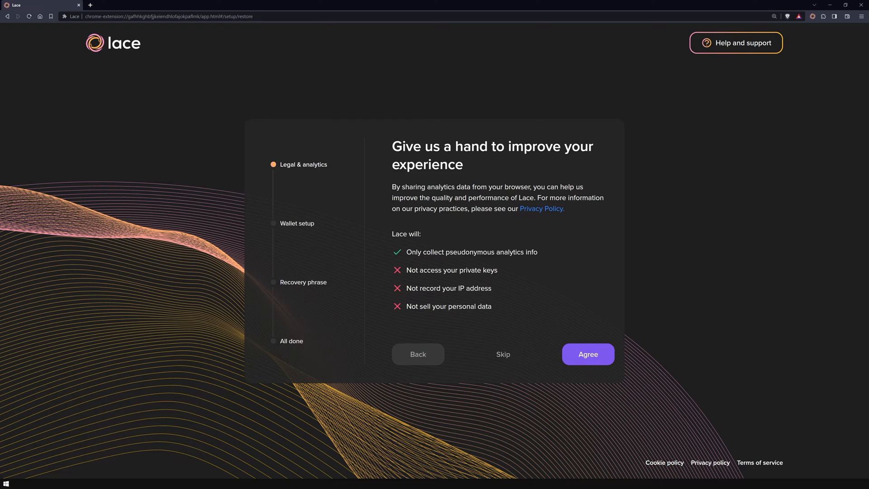
{"action": "left_click", "coordinate": [587, 354]}
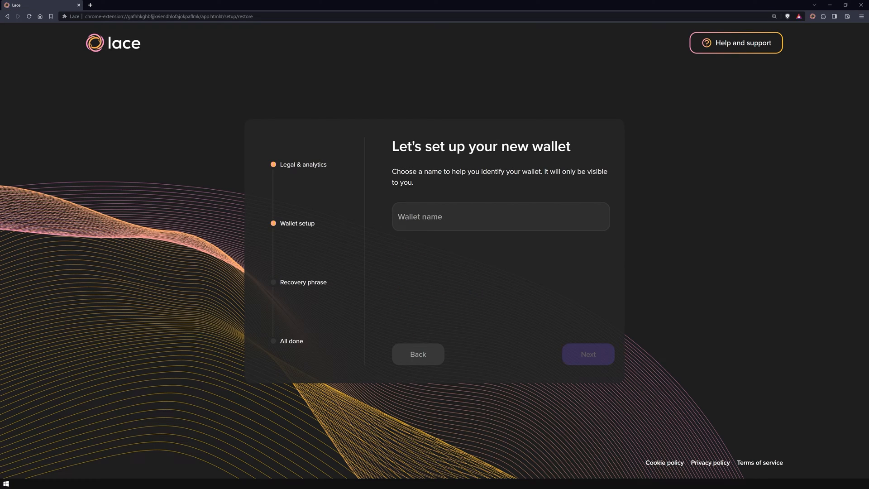
- Name the wallet 'My Wallet' and submit a confirmed strong password
{"action": "type", "text": "My Wallet"}
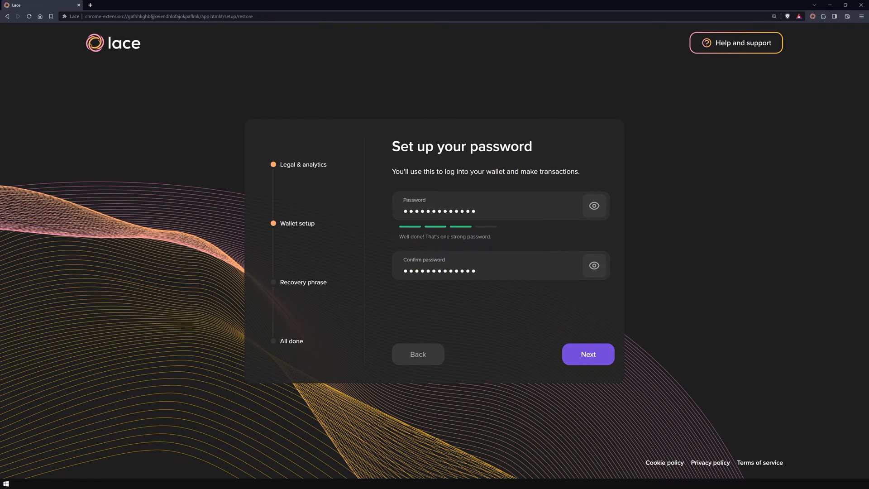
{"action": "left_click", "coordinate": [587, 354]}
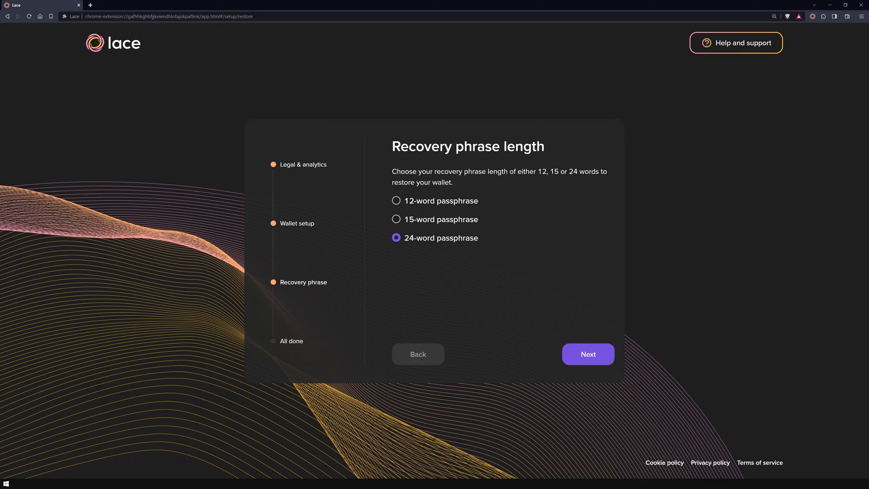
- Choose the 24-word passphrase option and submit all 24 recovery words
{"action": "left_click", "coordinate": [587, 354]}
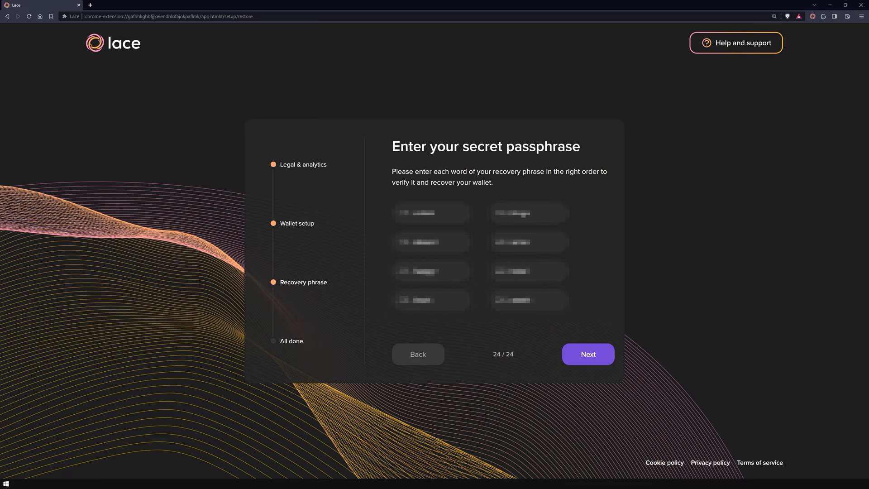
{"action": "left_click", "coordinate": [587, 353]}
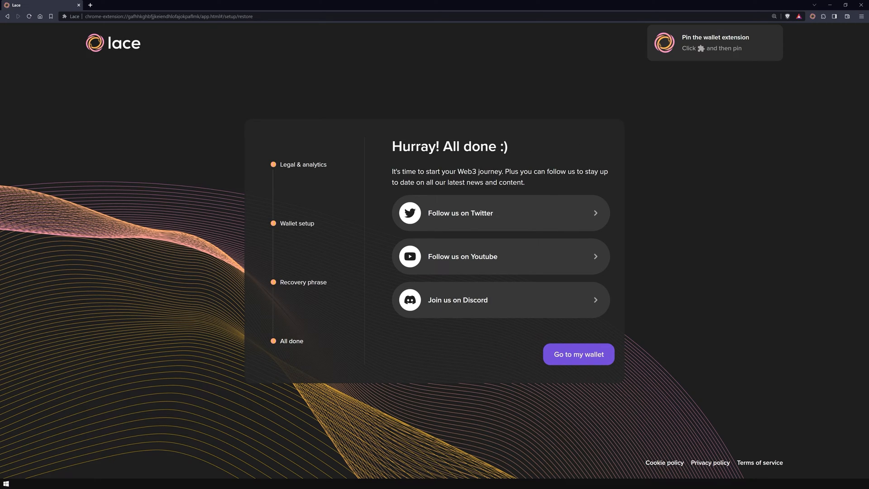
- Open the restored wallet and dismiss the DApp connector beta notice to see 50 ADA
{"action": "left_click", "coordinate": [578, 354]}
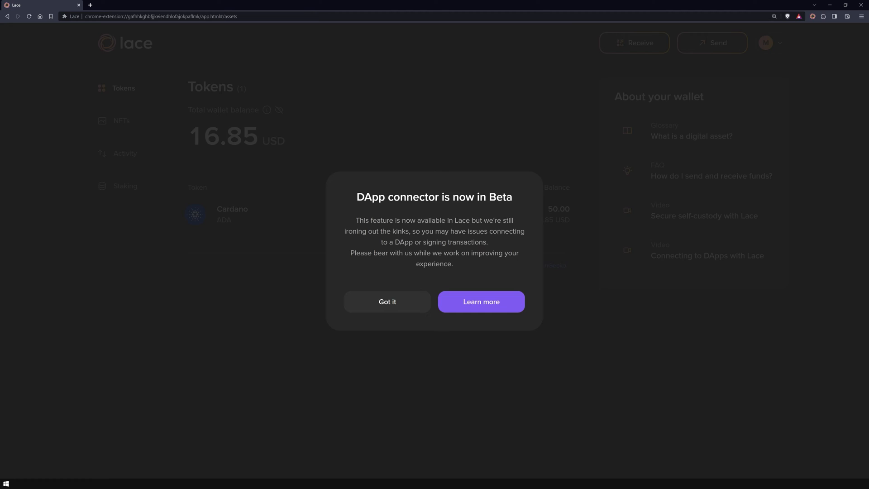
{"action": "left_click", "coordinate": [387, 301]}
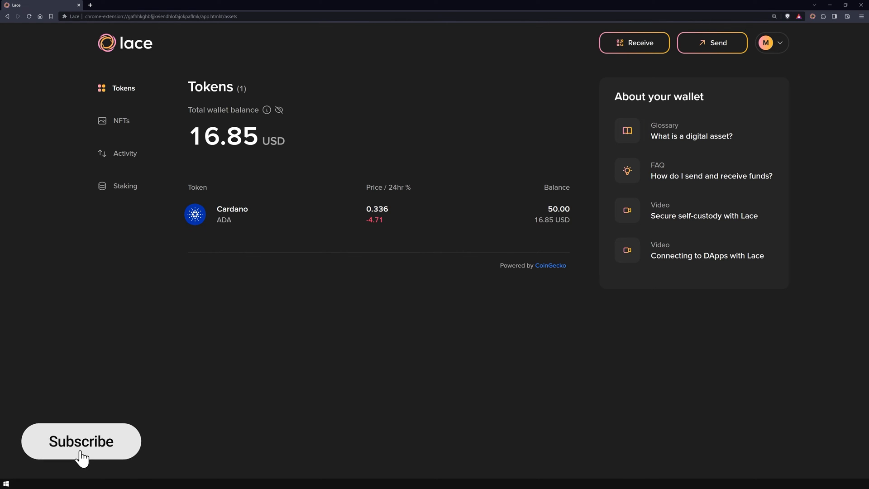
{"action": "left_click", "coordinate": [81, 441]}
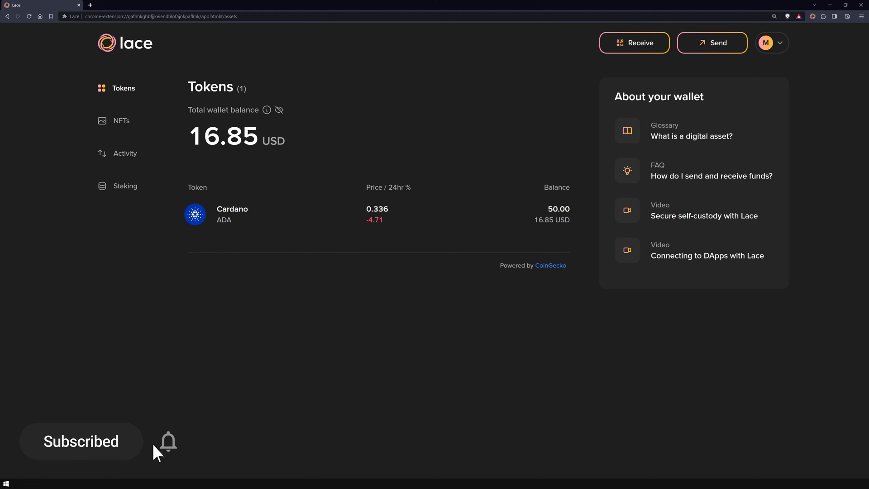